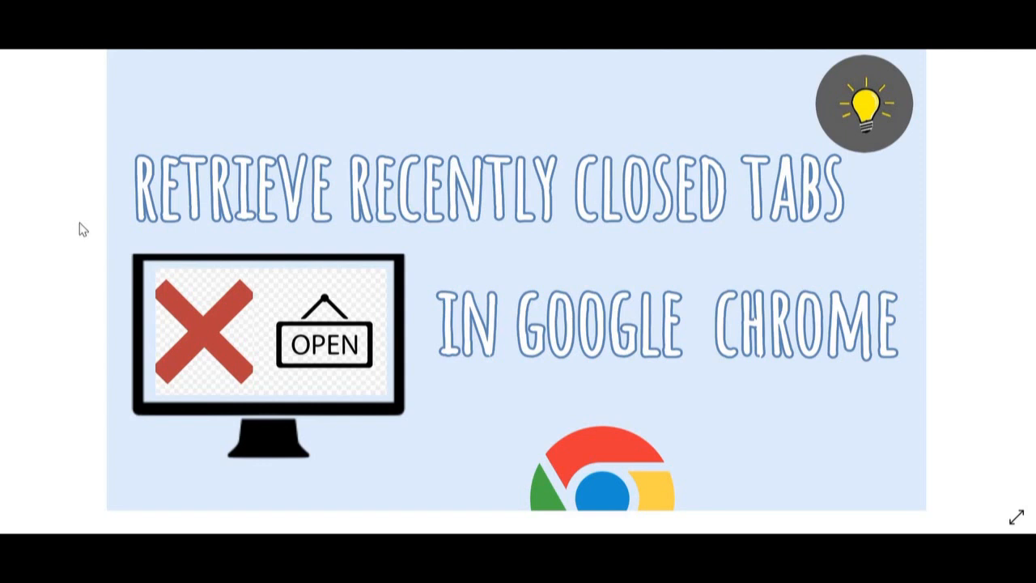
mouse_move(74, 191)
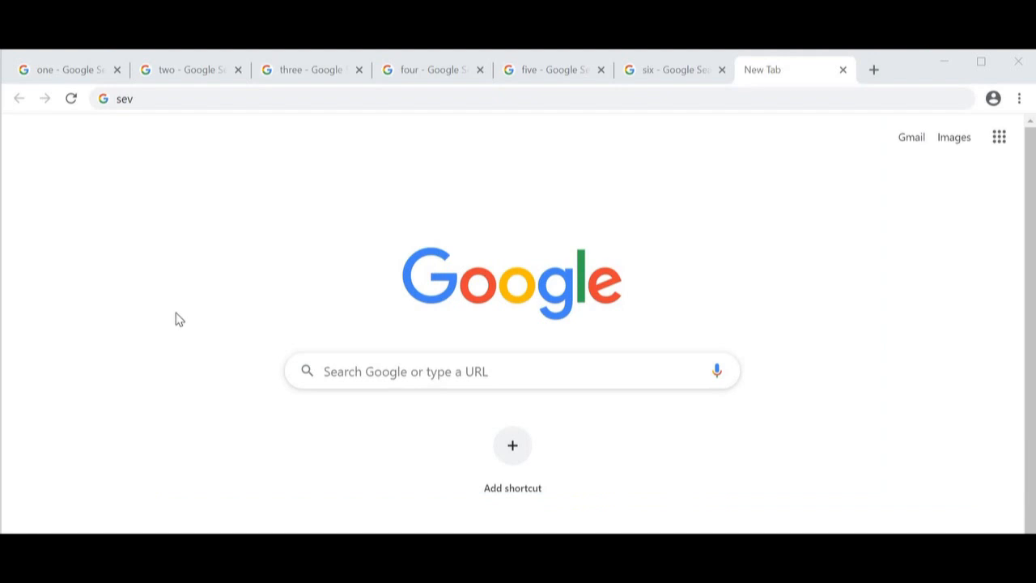
mouse_move(190, 69)
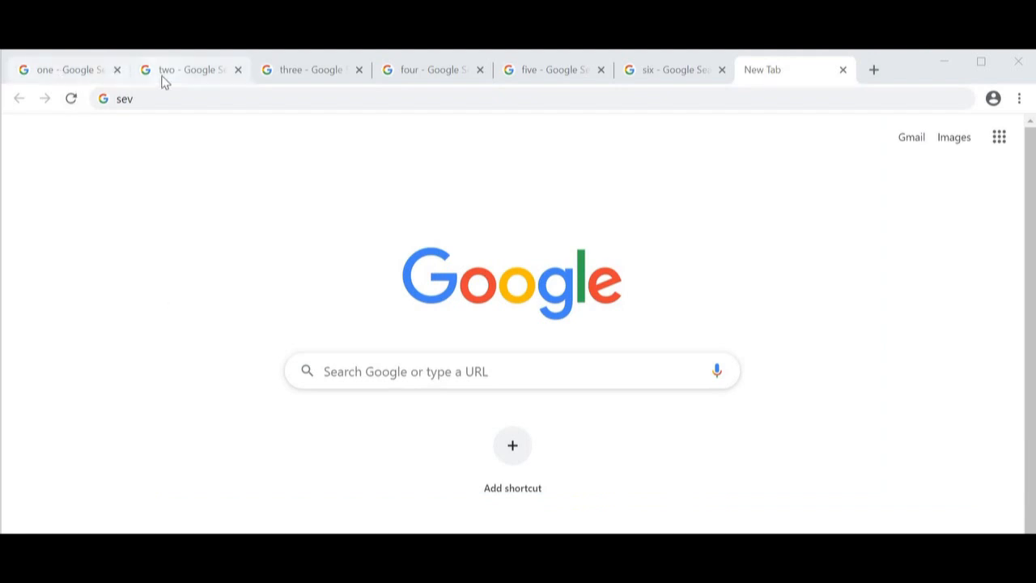
mouse_move(332, 70)
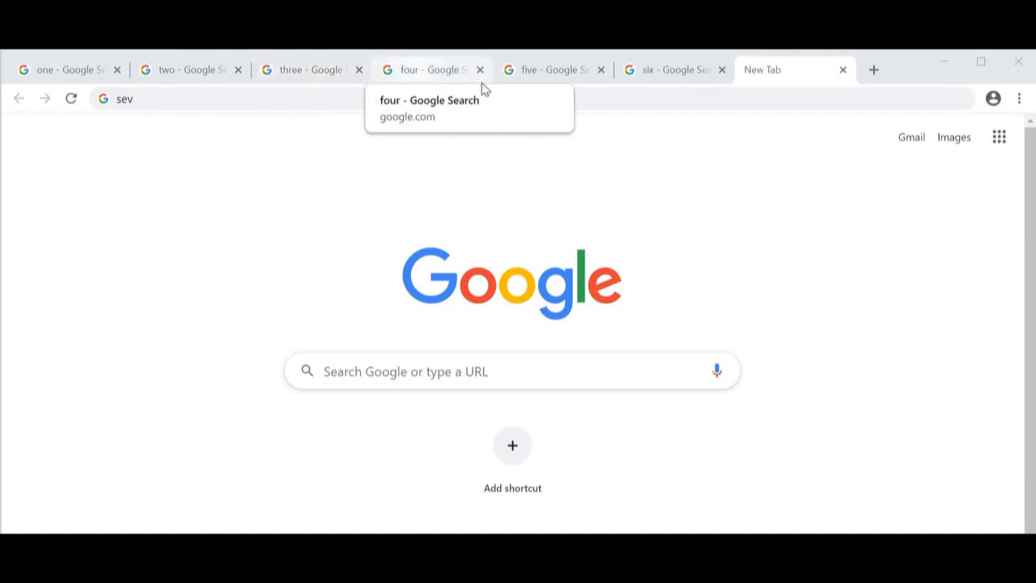
mouse_move(672, 69)
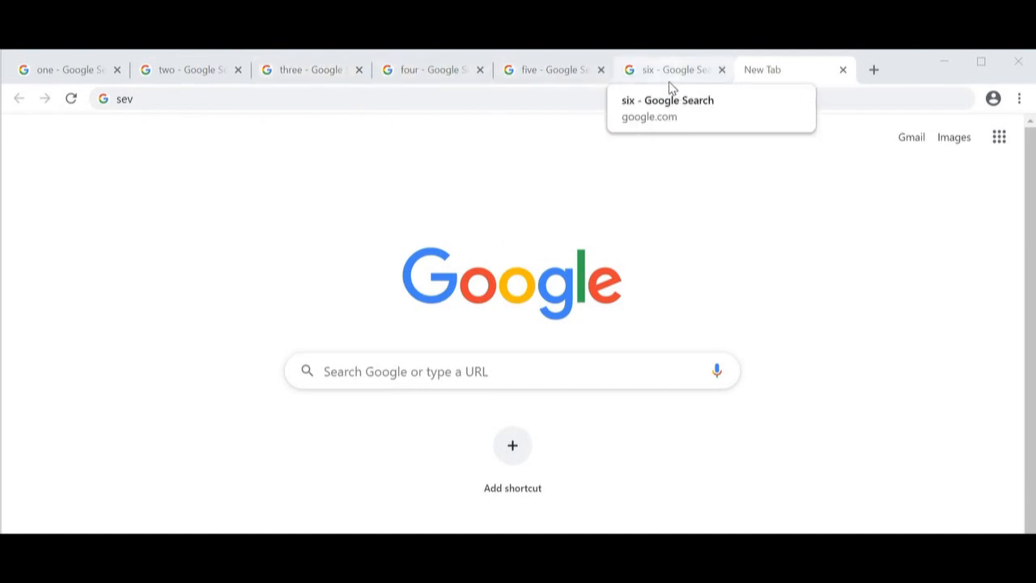
mouse_move(762, 69)
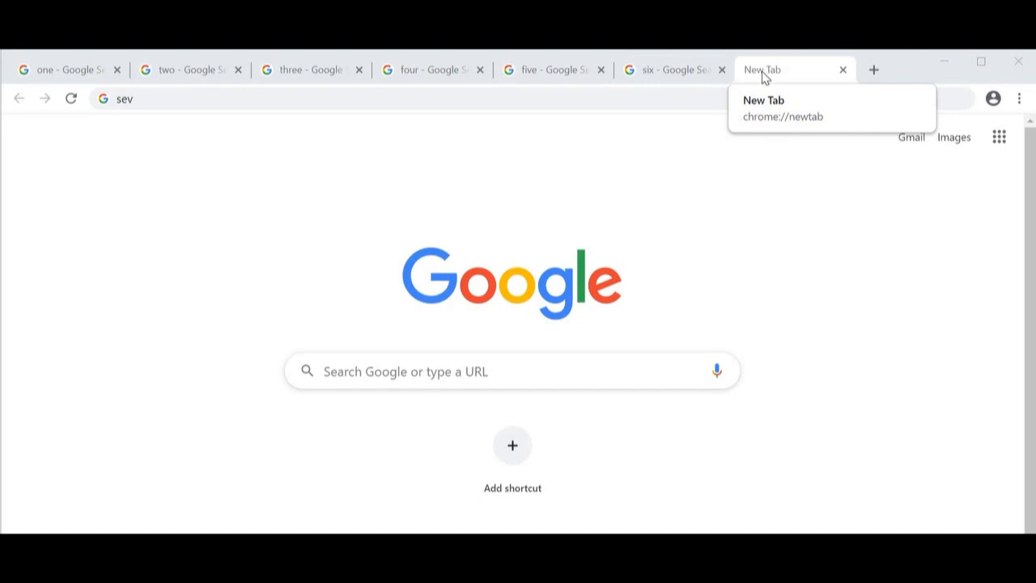
mouse_move(687, 106)
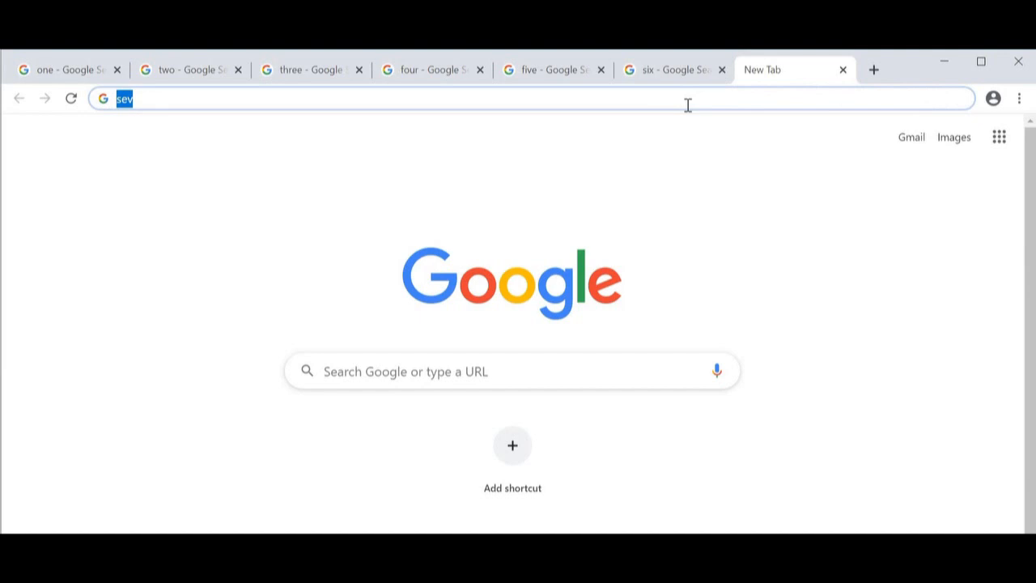
Run the Google search for 'seven' in the seventh tab
key("Return")
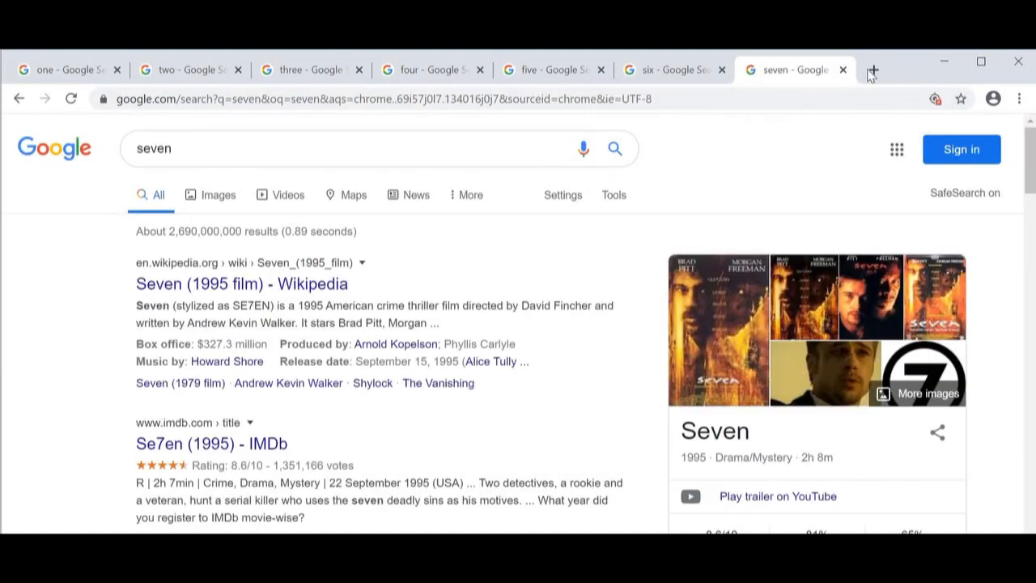
mouse_move(670, 132)
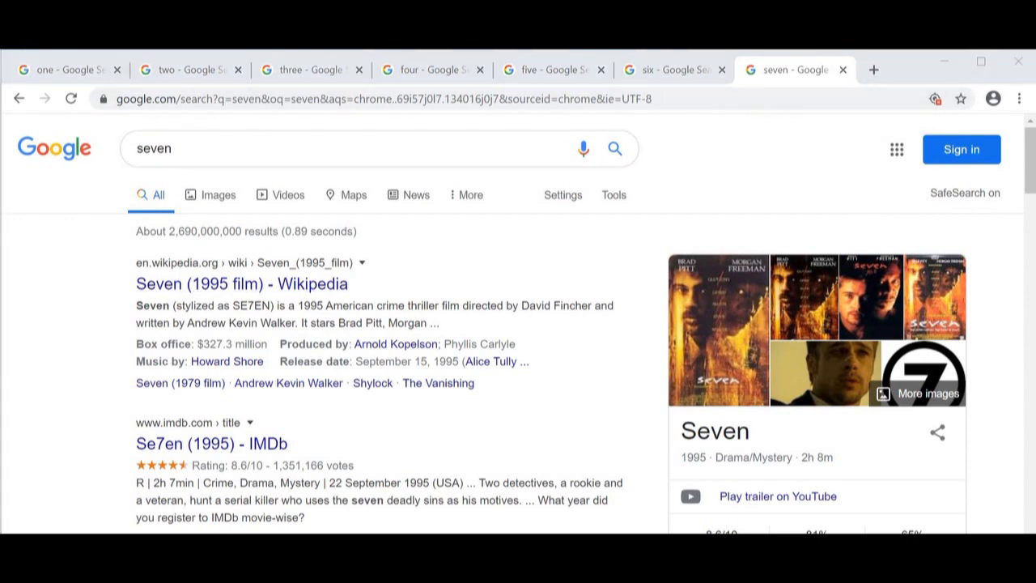
mouse_move(386, 132)
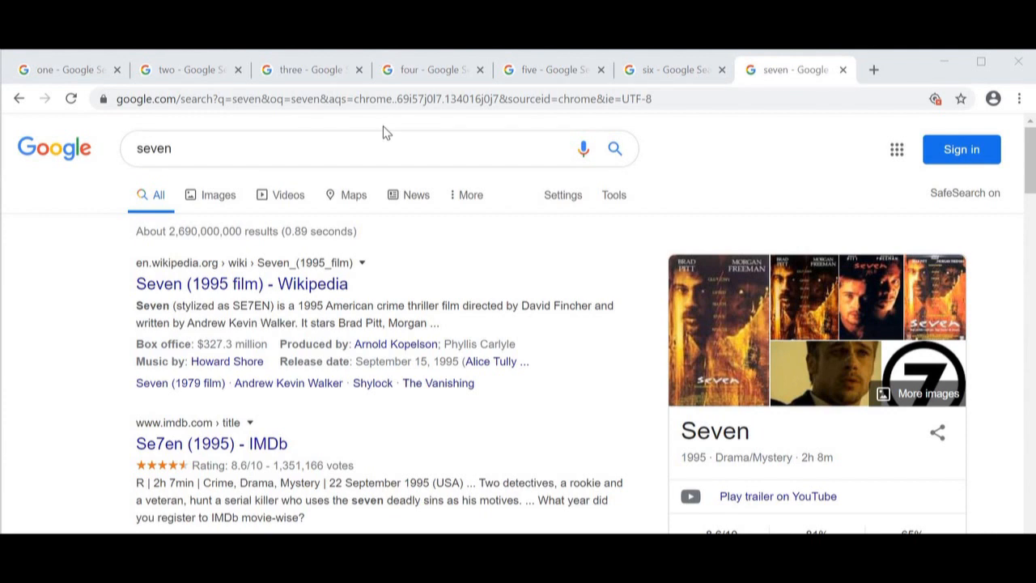
mouse_move(844, 70)
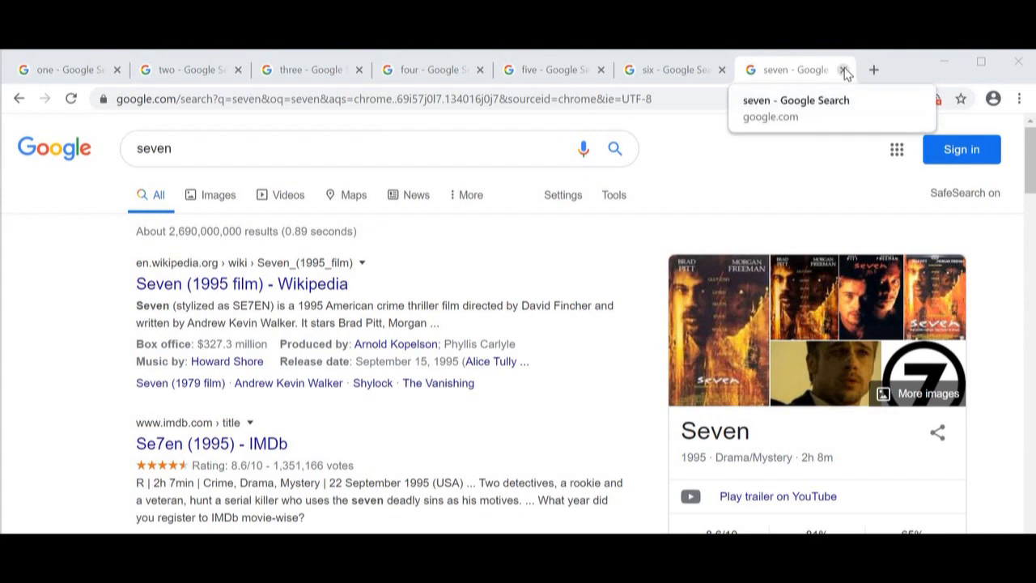
Close the 'seven' tab and open the Chrome menu to reach History
left_click(844, 69)
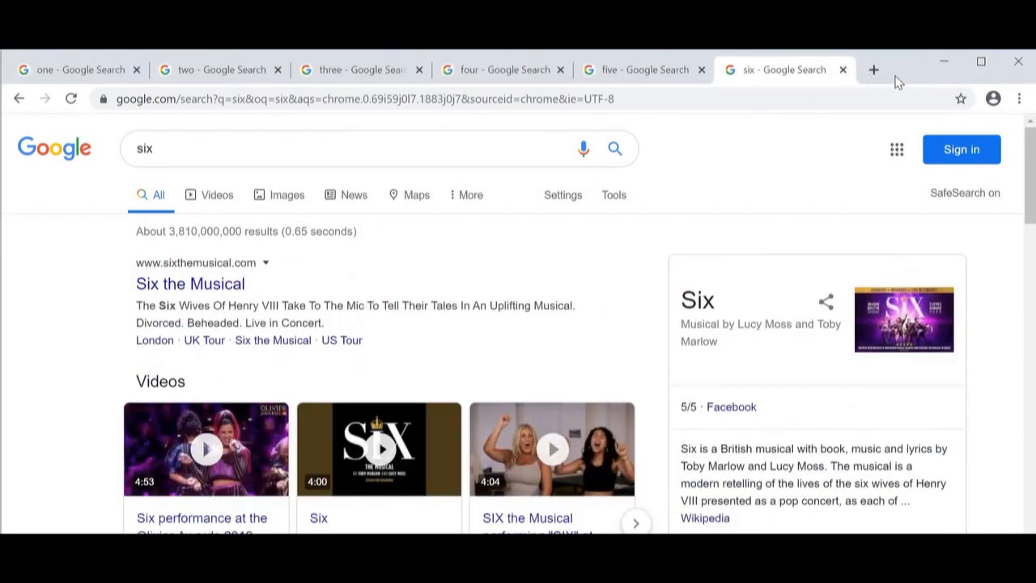
mouse_move(897, 92)
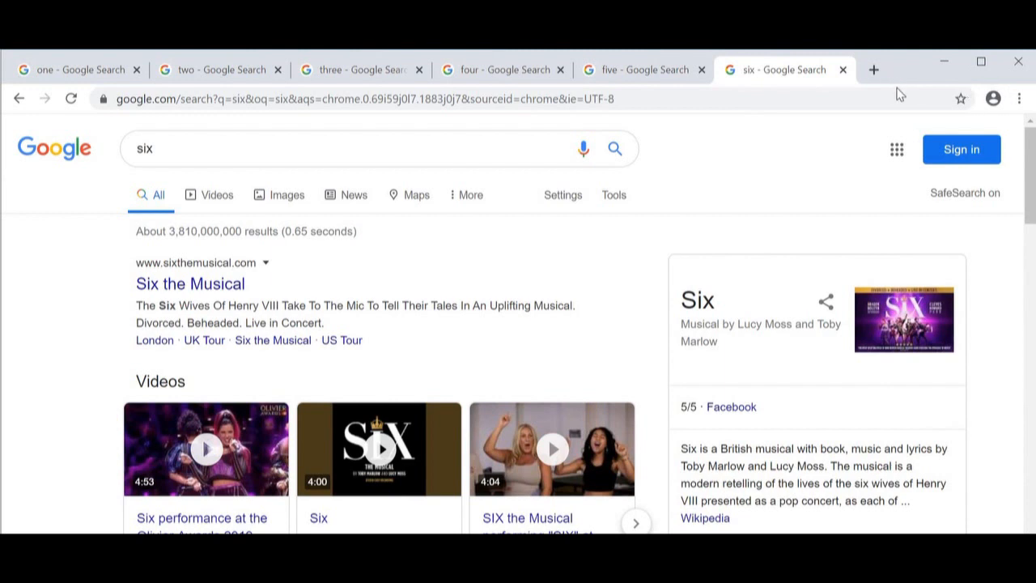
mouse_move(1019, 99)
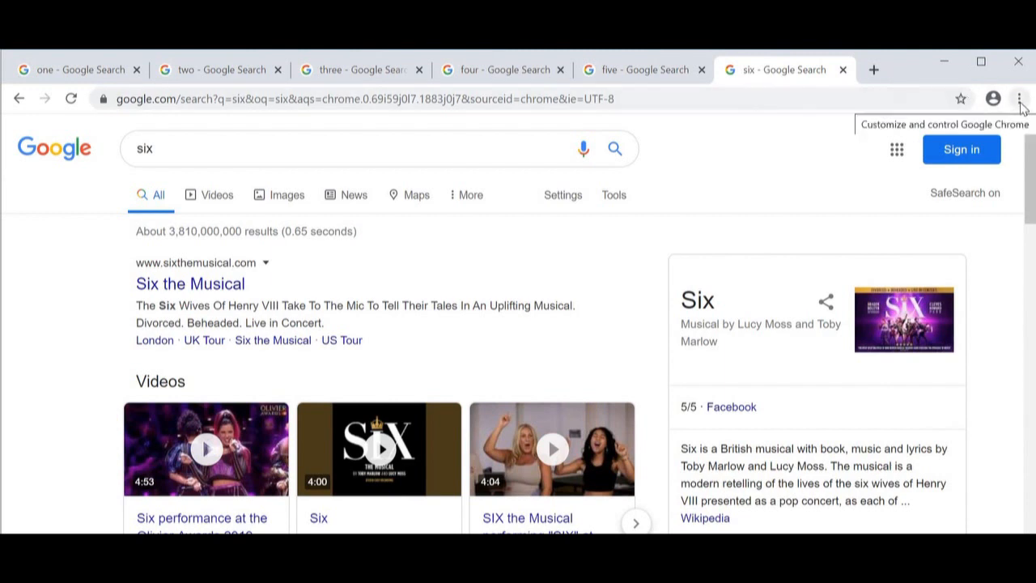
left_click(1019, 98)
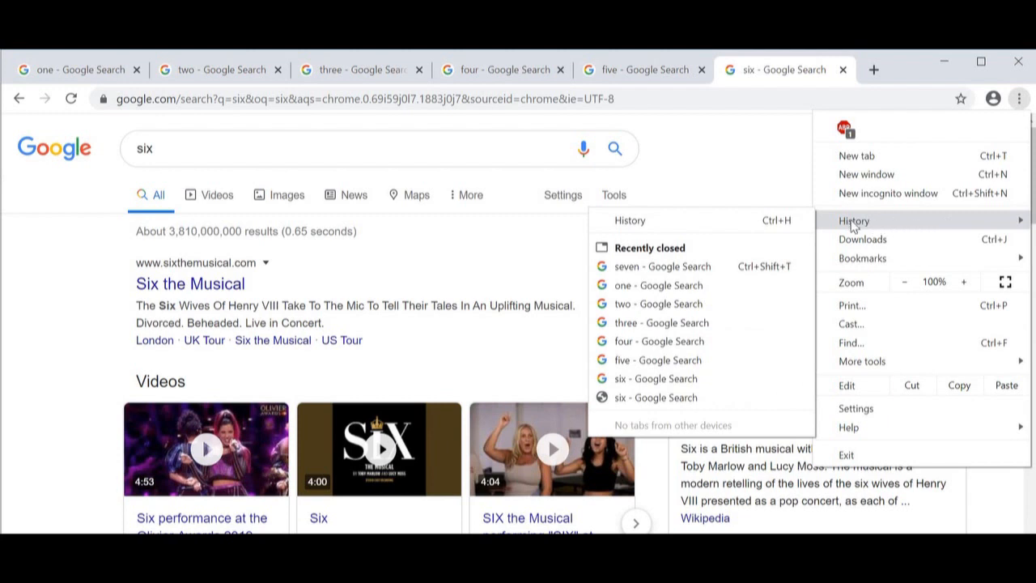
mouse_move(658, 285)
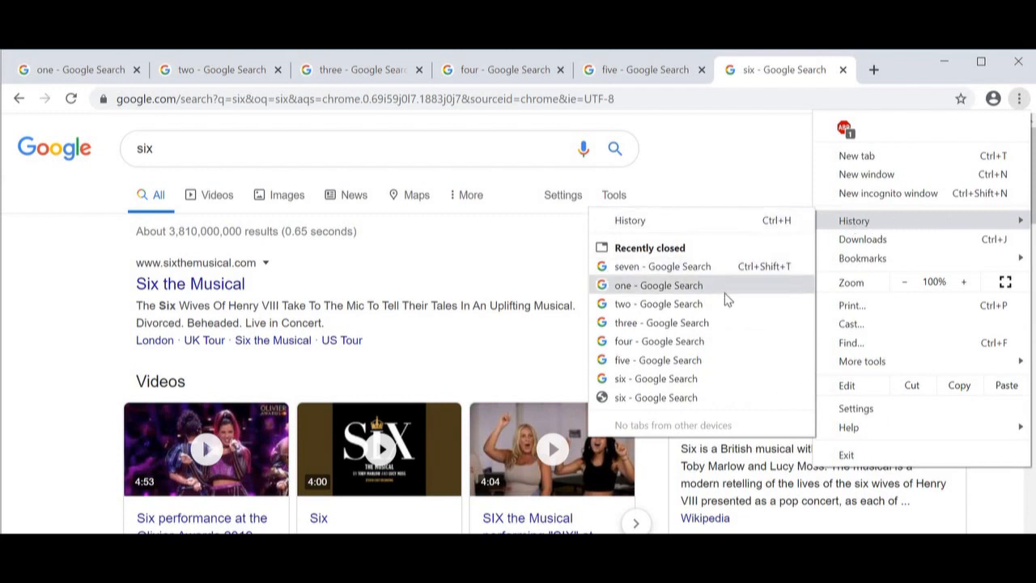
mouse_move(732, 275)
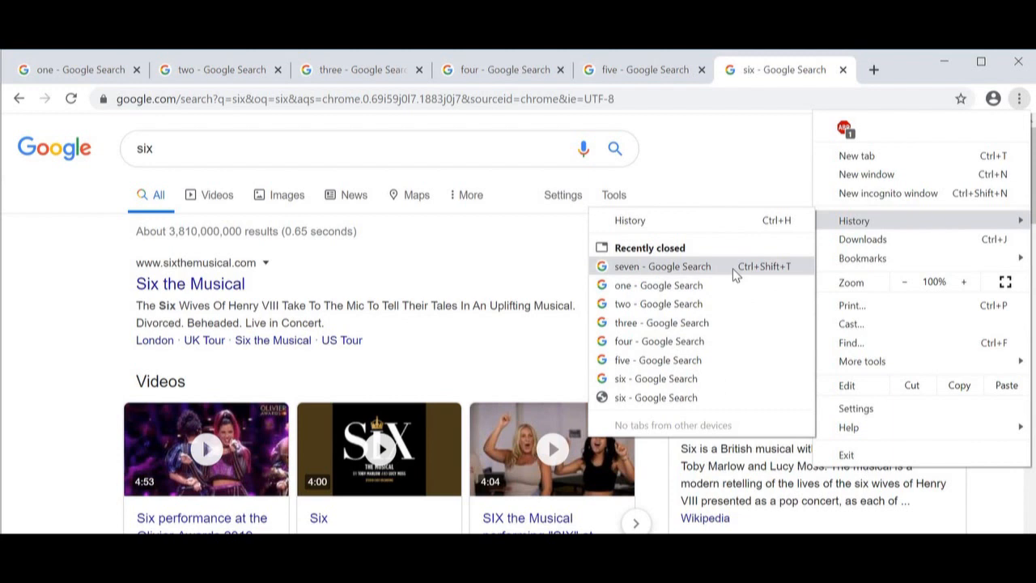
mouse_move(749, 271)
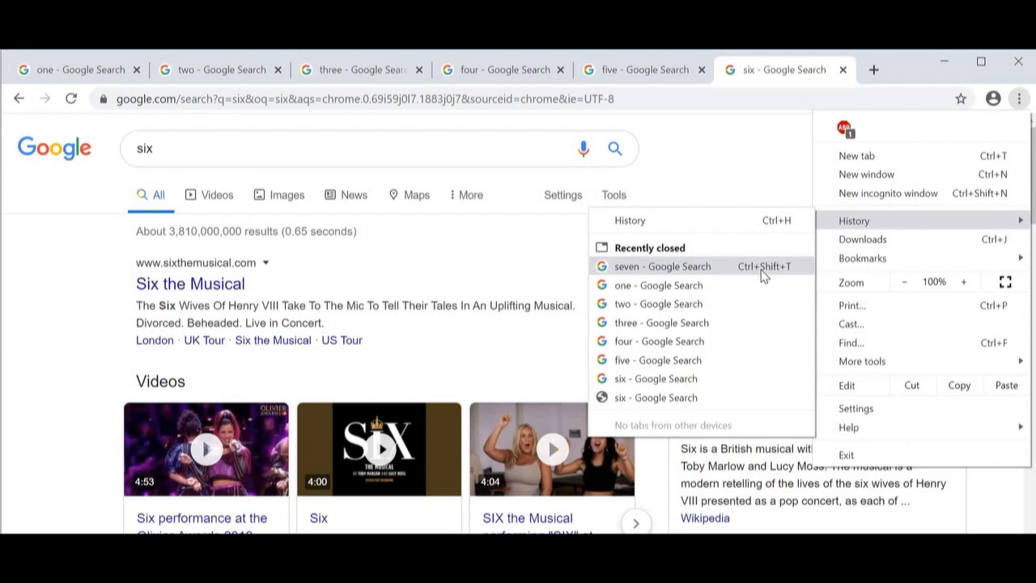
Reopen 'seven - Google Search' from History's Recently closed list
left_click(663, 266)
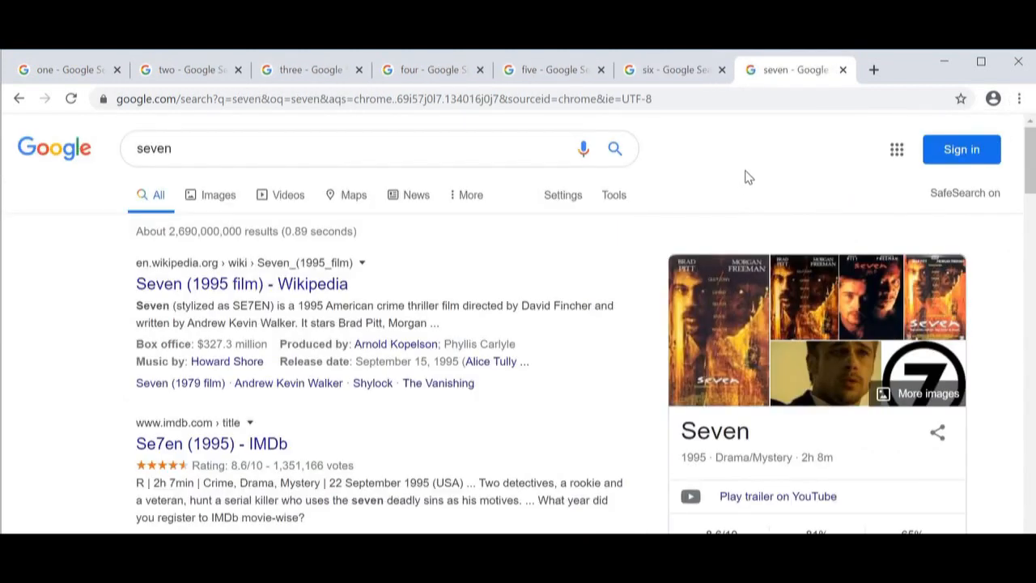
mouse_move(773, 129)
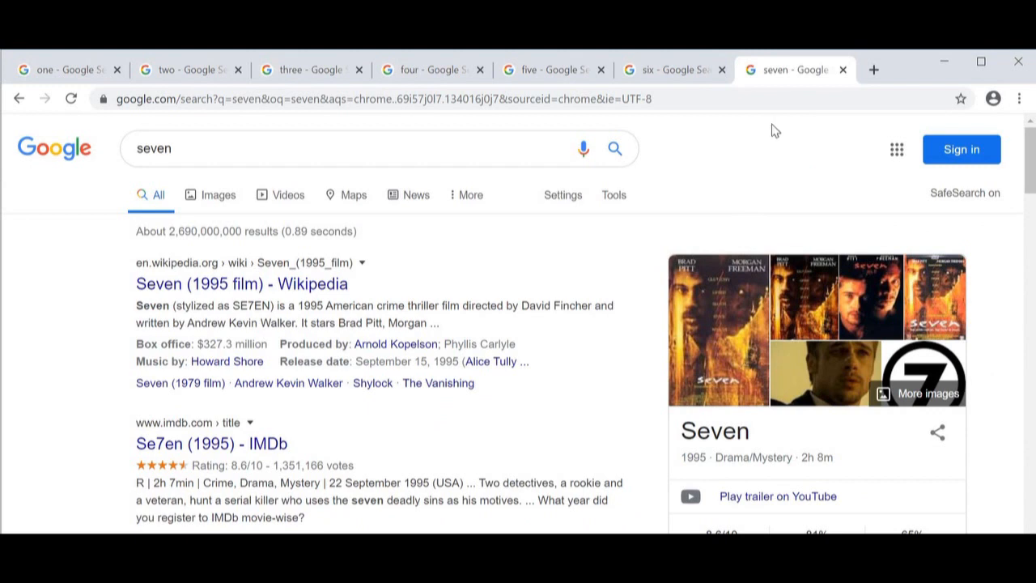
mouse_move(294, 255)
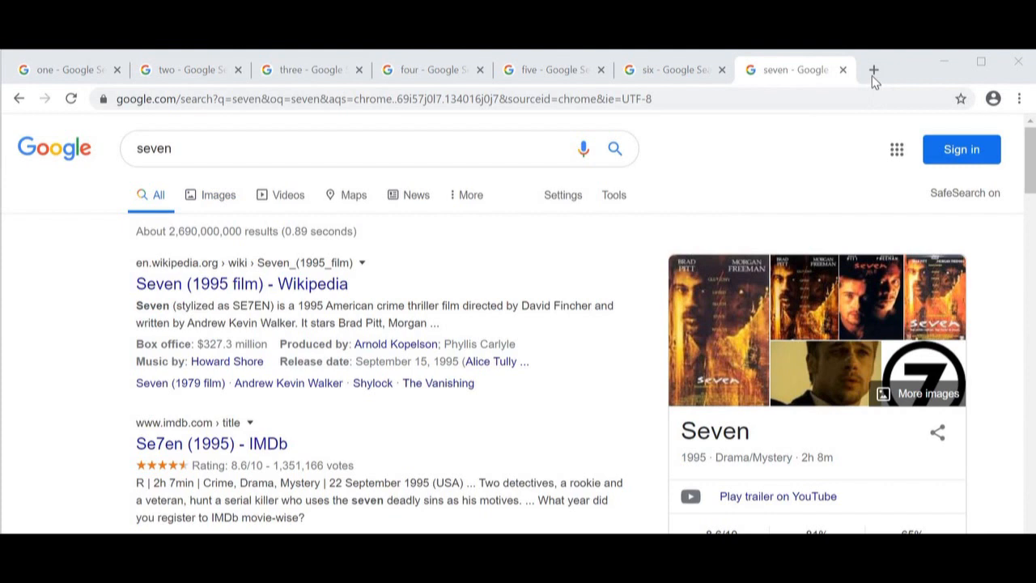
mouse_move(873, 71)
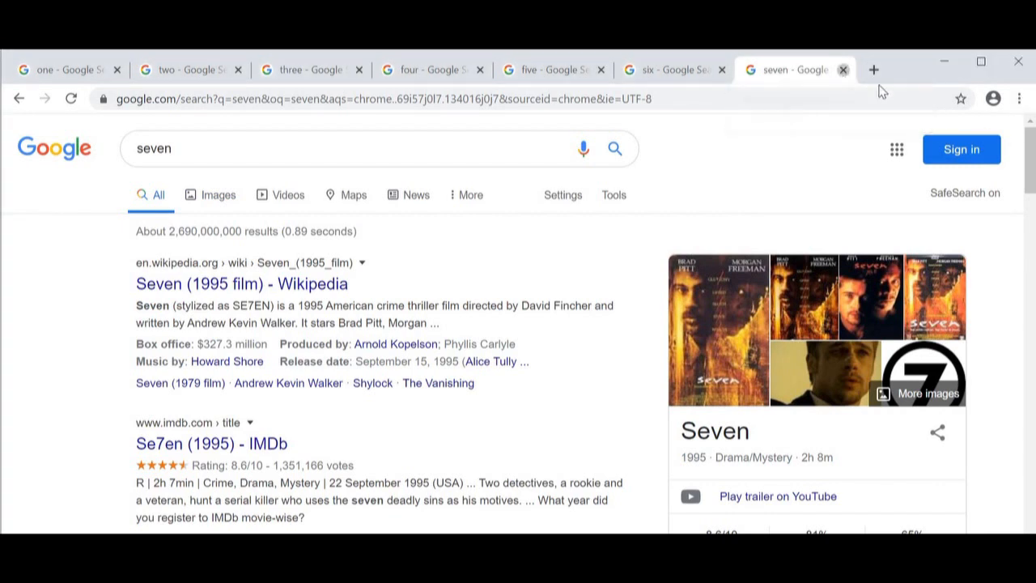
Close the 'seven' search tab again and bring up Recently closed
left_click(1018, 99)
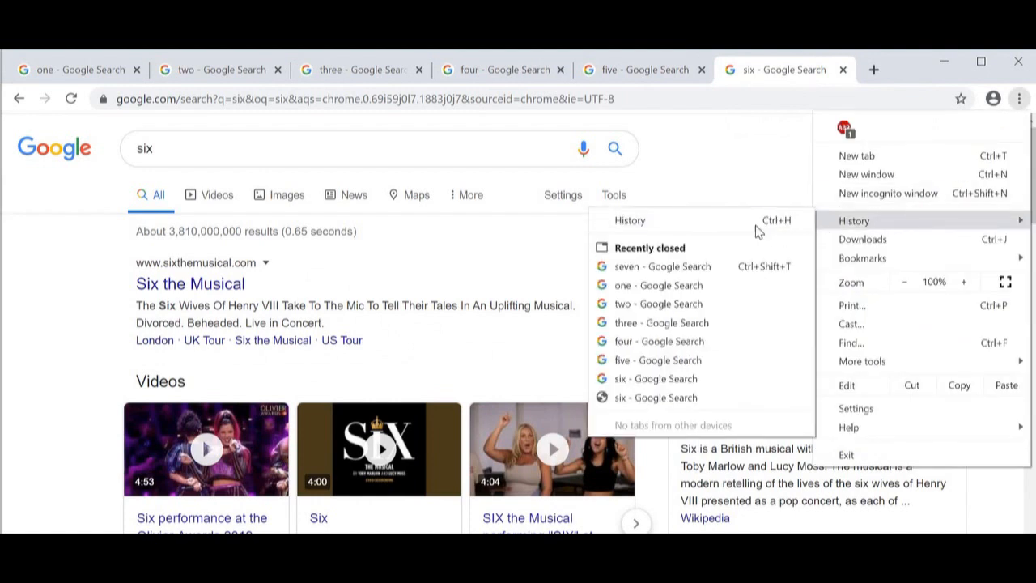
mouse_move(791, 234)
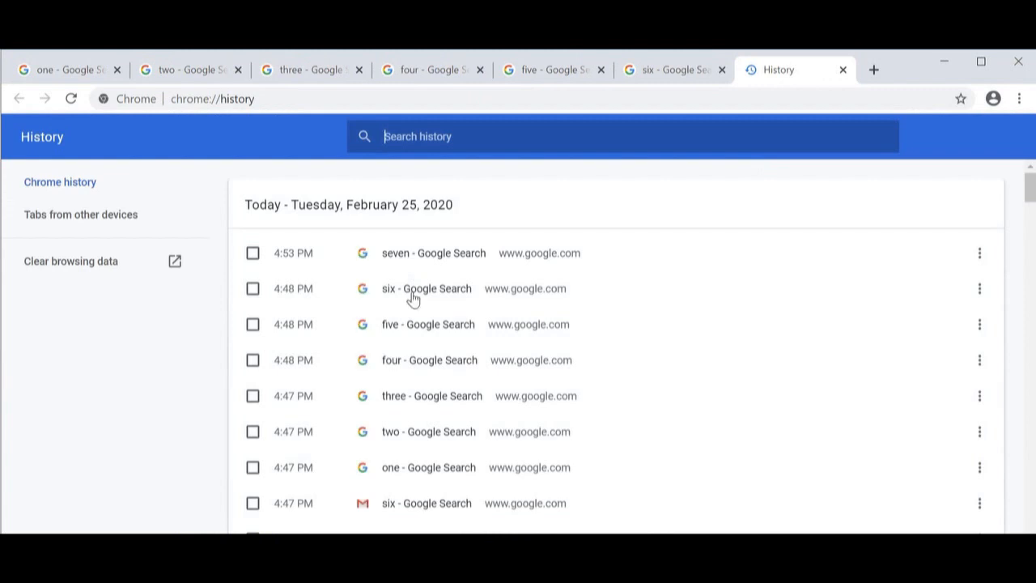
mouse_move(424, 293)
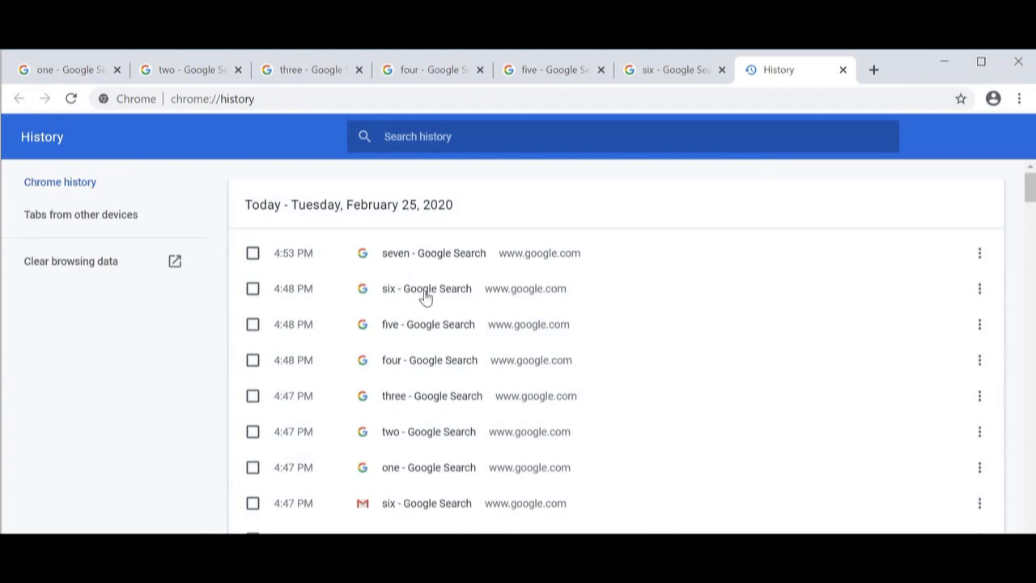
mouse_move(396, 195)
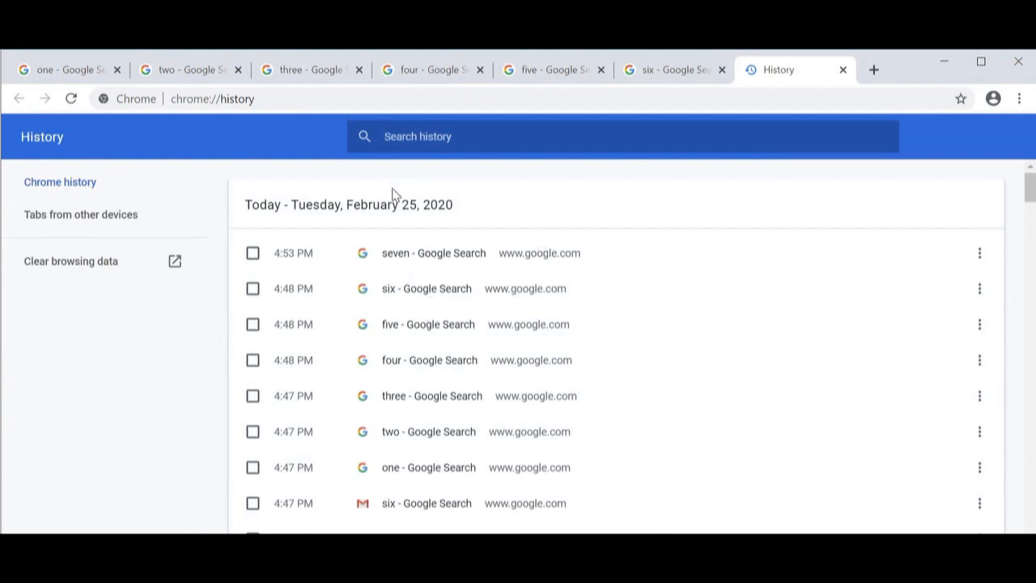
mouse_move(404, 266)
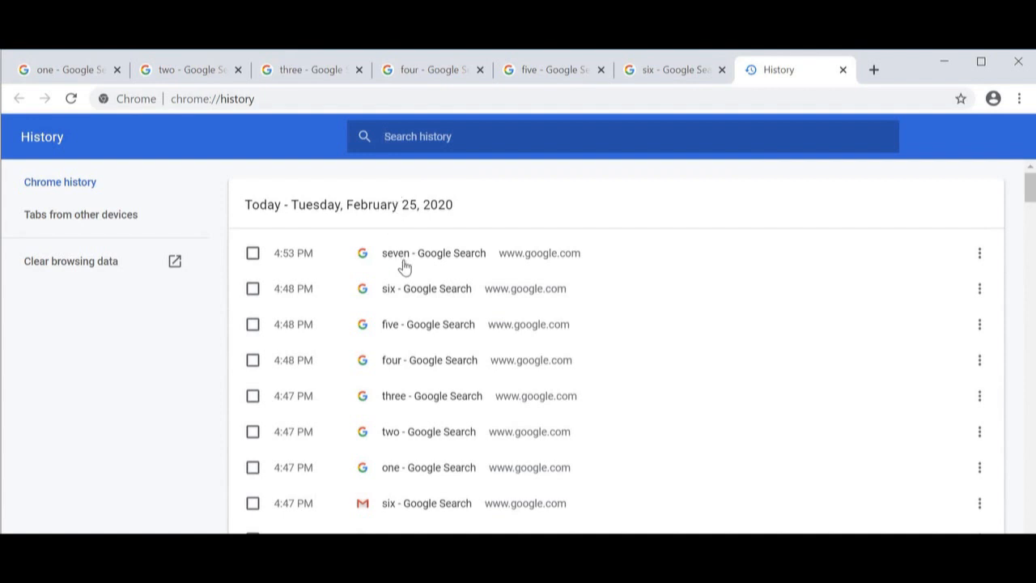
mouse_move(404, 267)
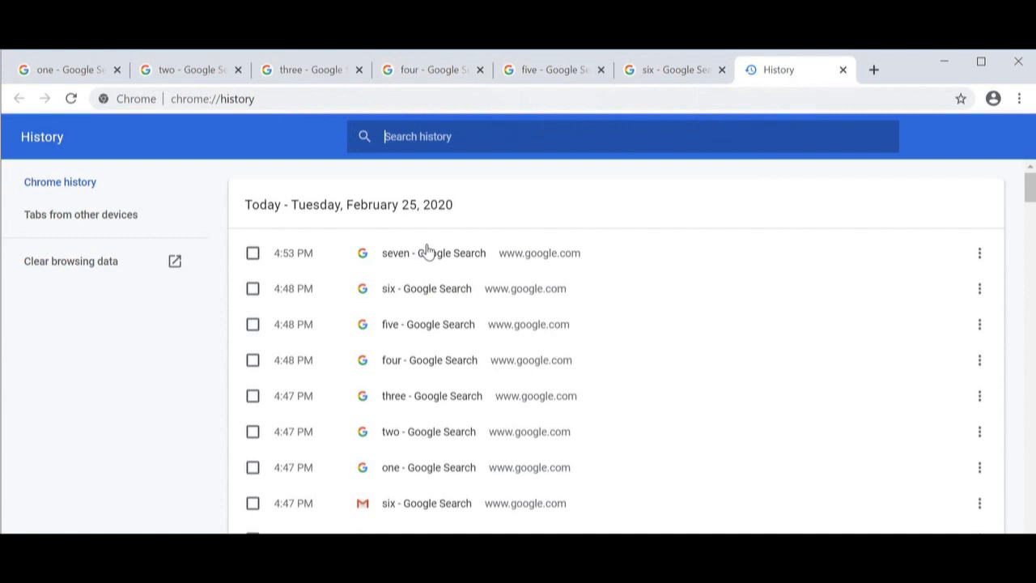
Reopen 'seven - Google Search' from the History page, then dismiss the Chrome menu
left_click(433, 253)
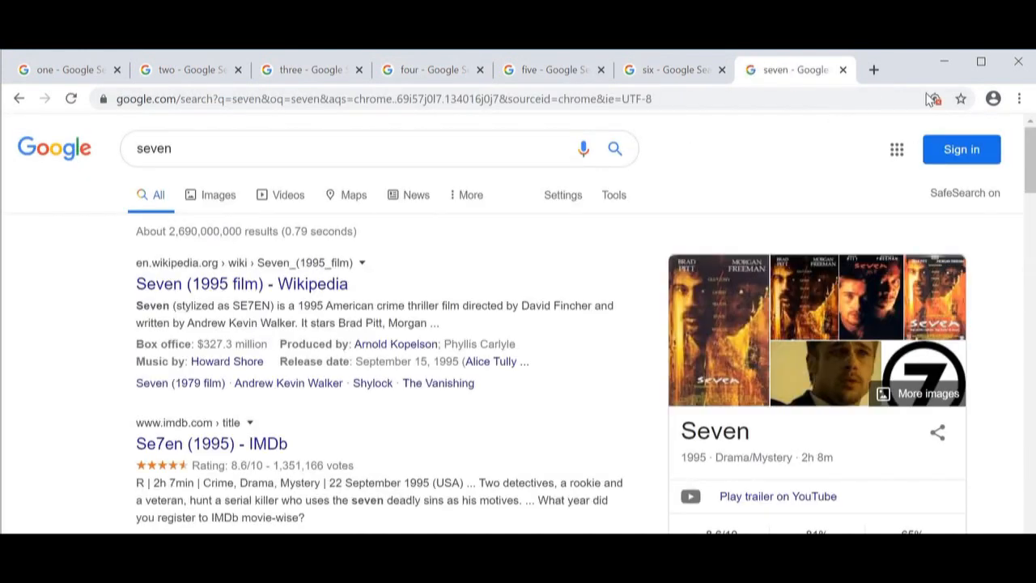
left_click(1018, 98)
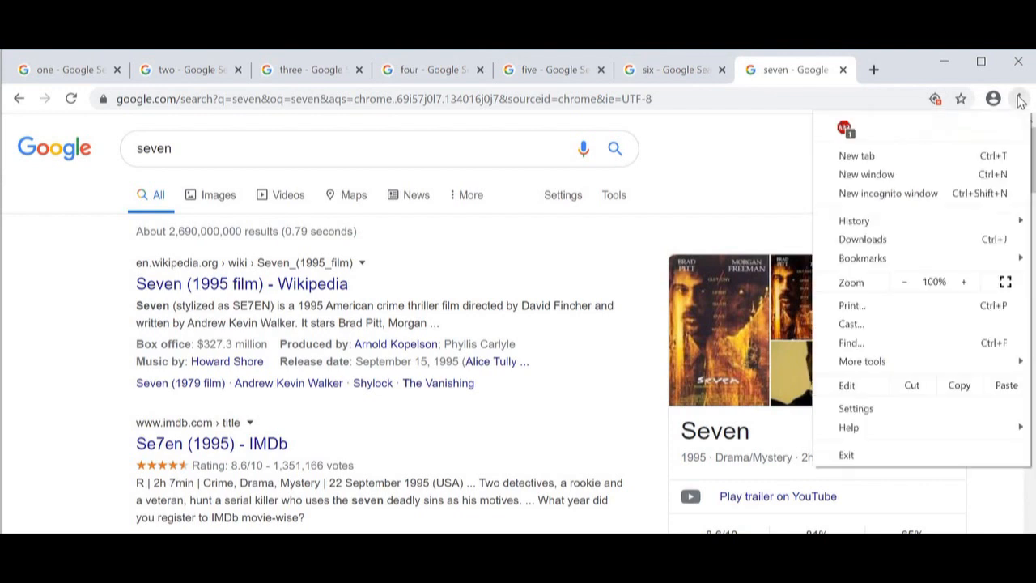
mouse_move(919, 220)
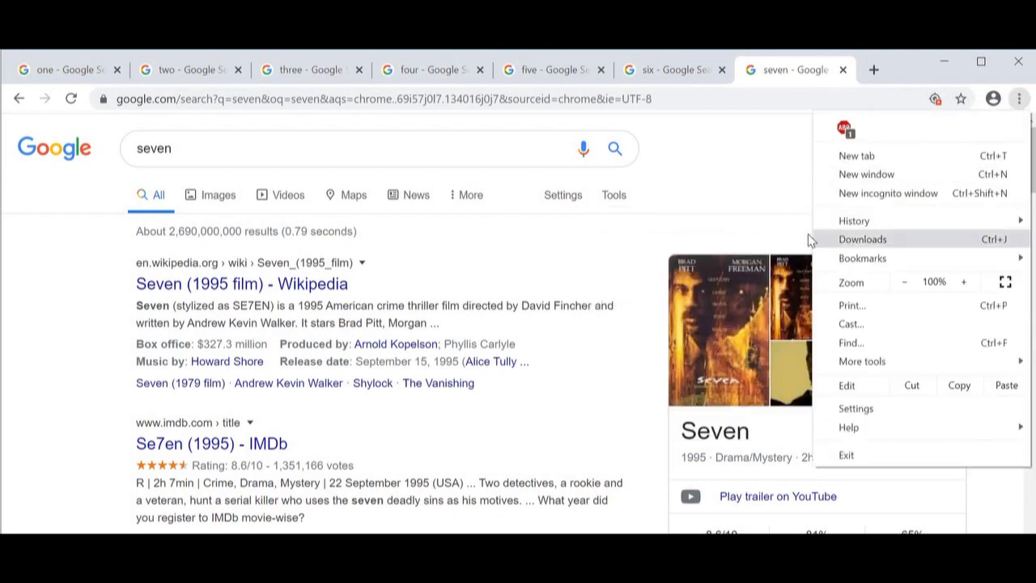
left_click(743, 213)
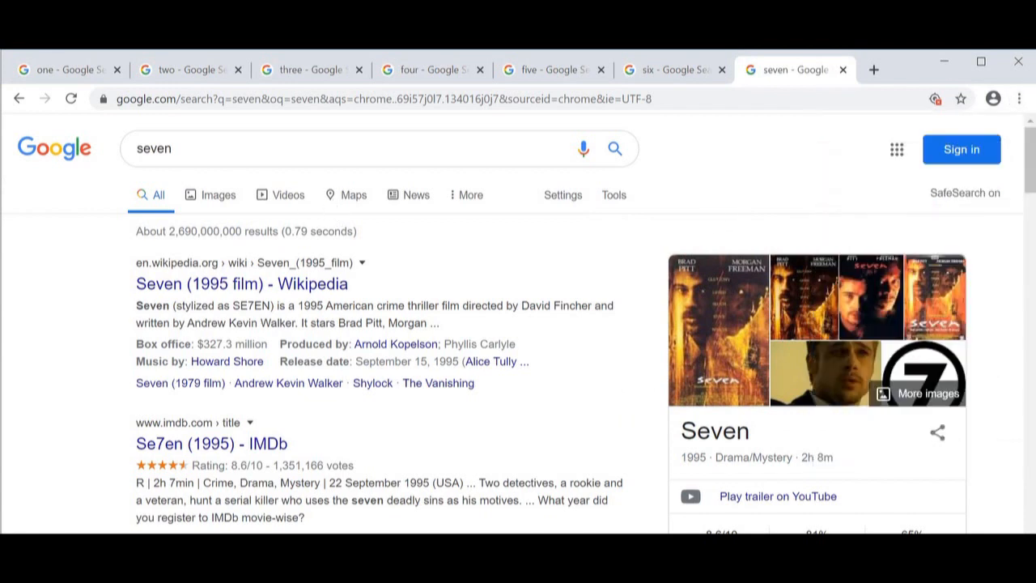
mouse_move(245, 407)
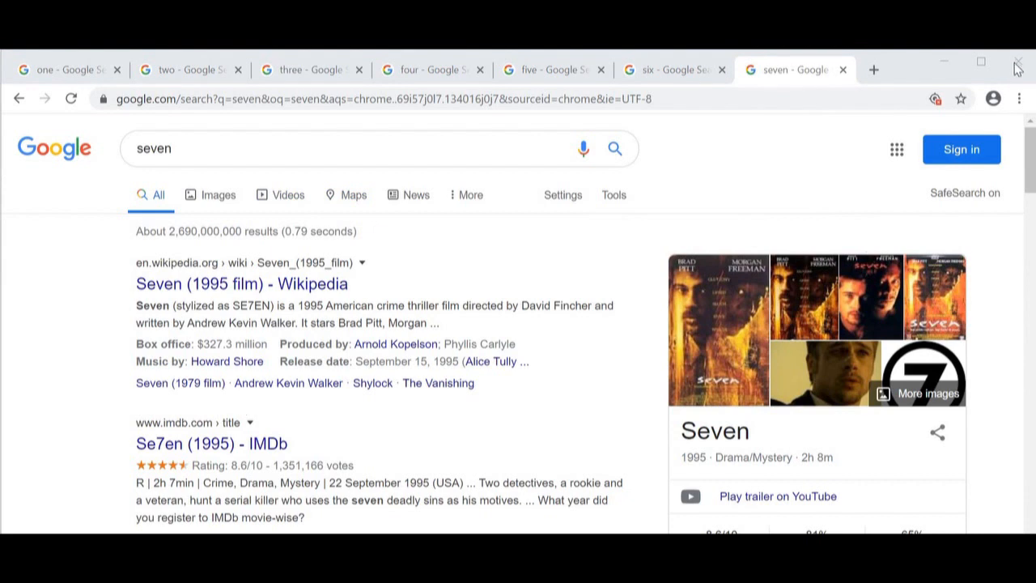
mouse_move(1018, 64)
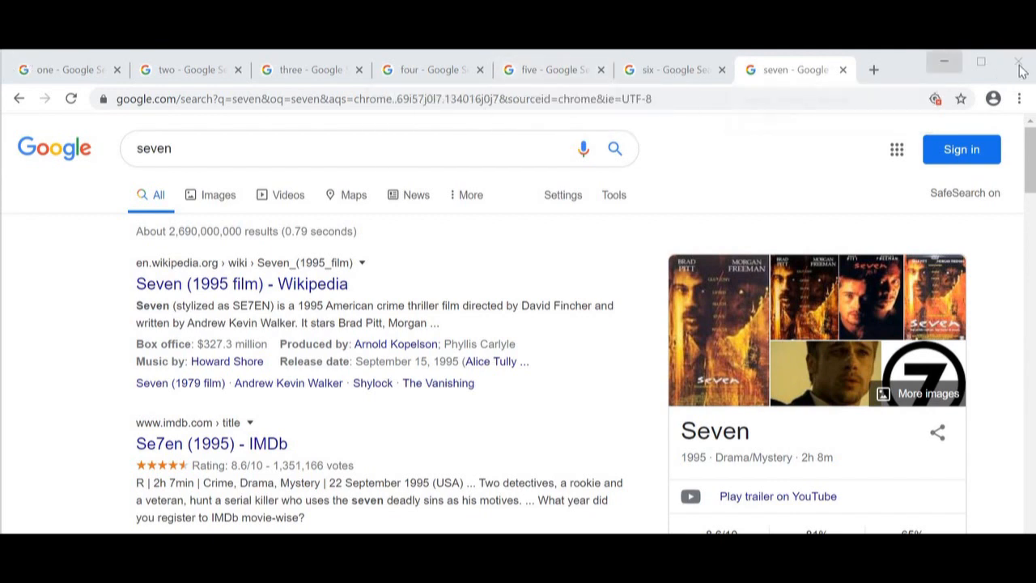
mouse_move(1018, 62)
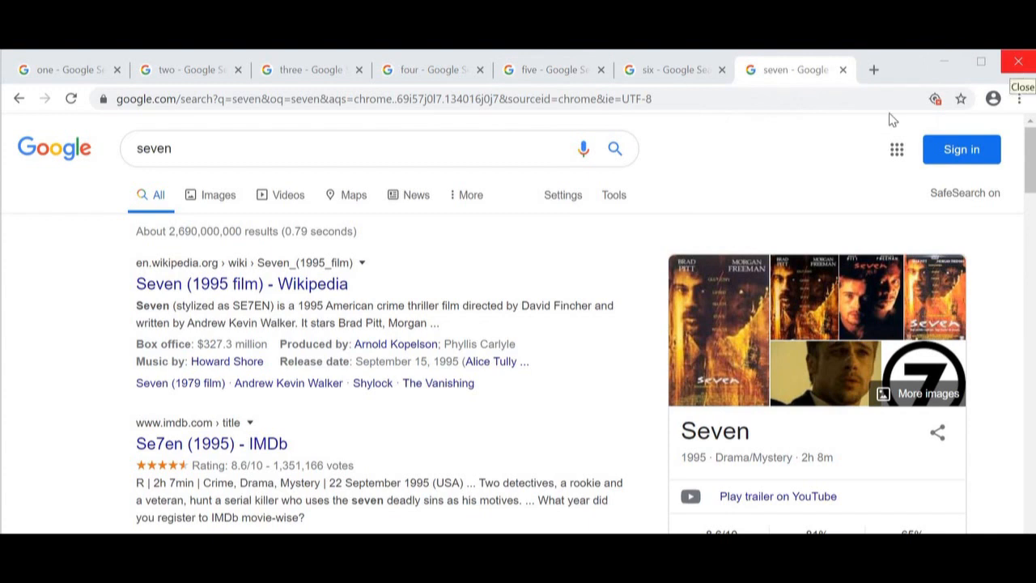
mouse_move(1018, 61)
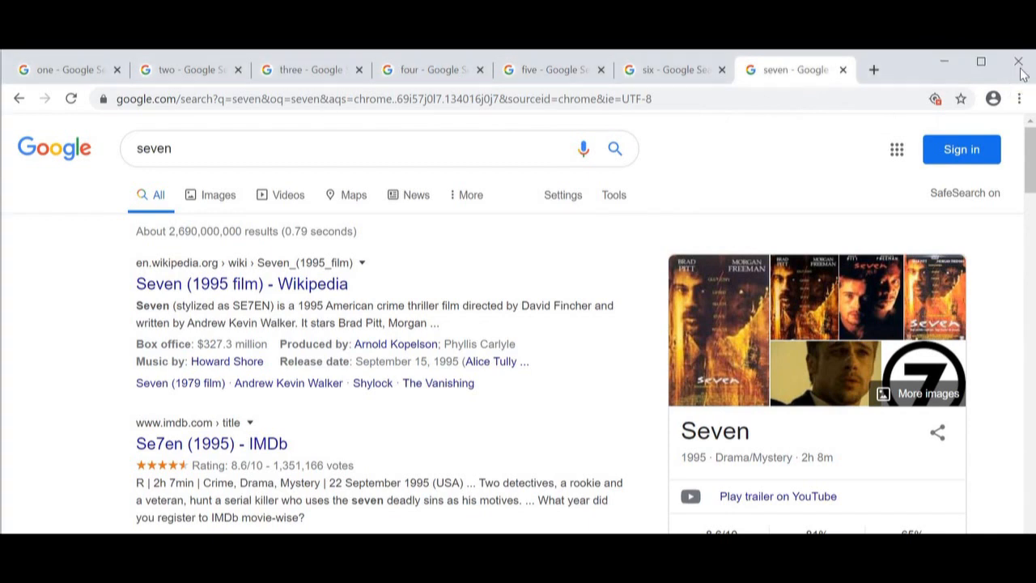
Close the entire Chrome window holding all seven search tabs
left_click(1017, 61)
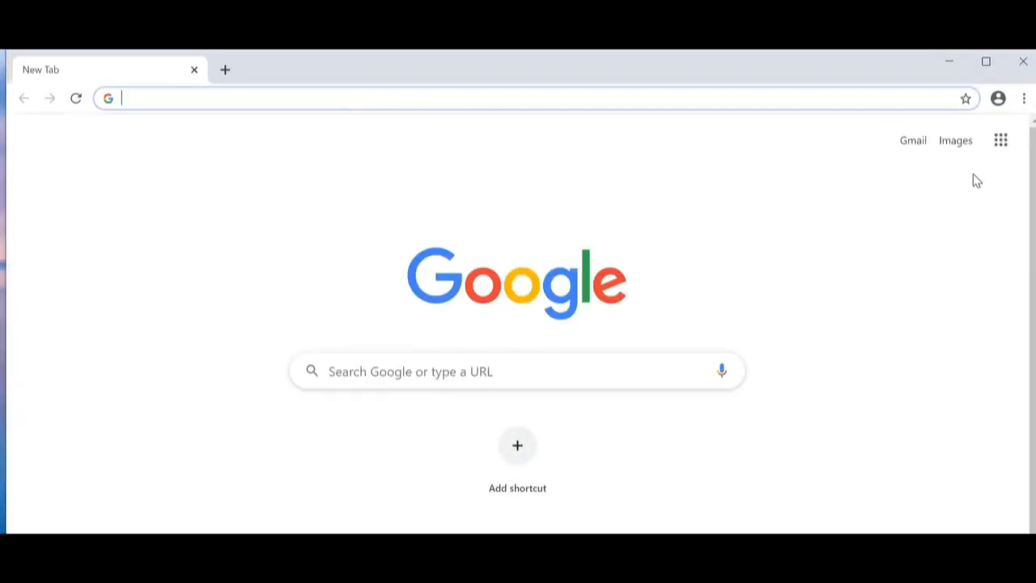
mouse_move(159, 529)
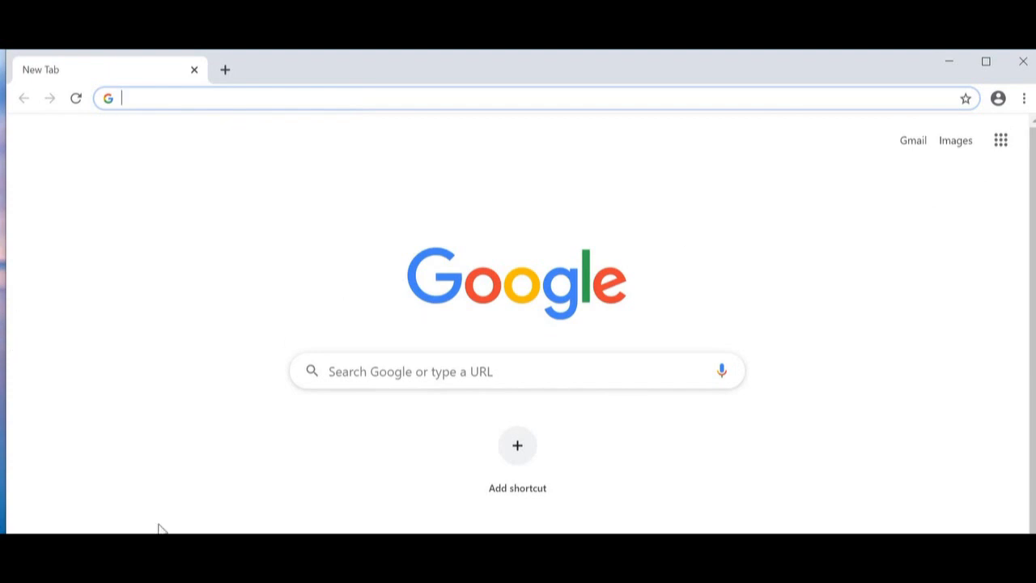
mouse_move(395, 259)
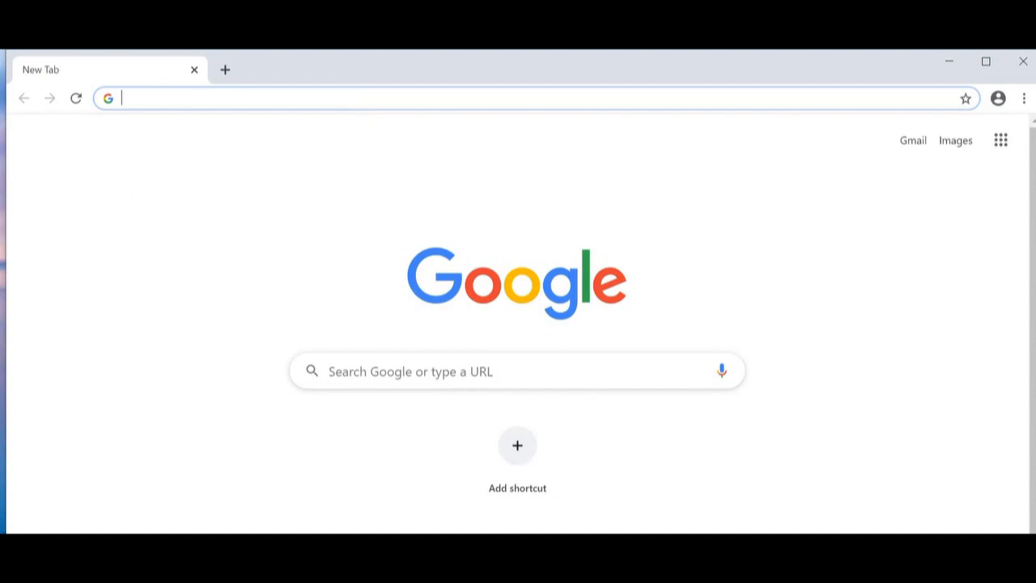
Open the Chrome menu on the relaunched browser to show Recently closed: 7 tabs
left_click(1024, 98)
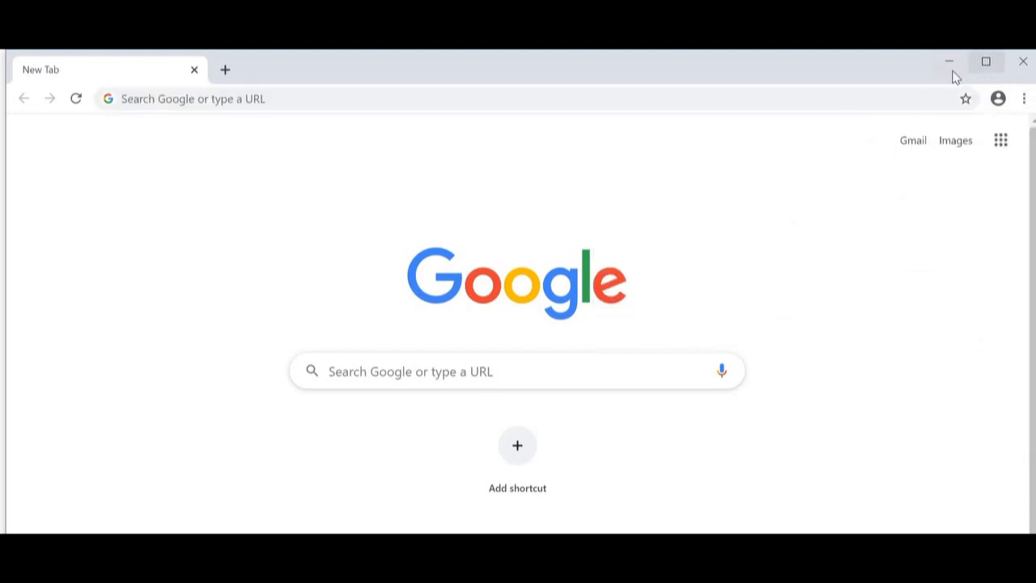
left_click(1024, 98)
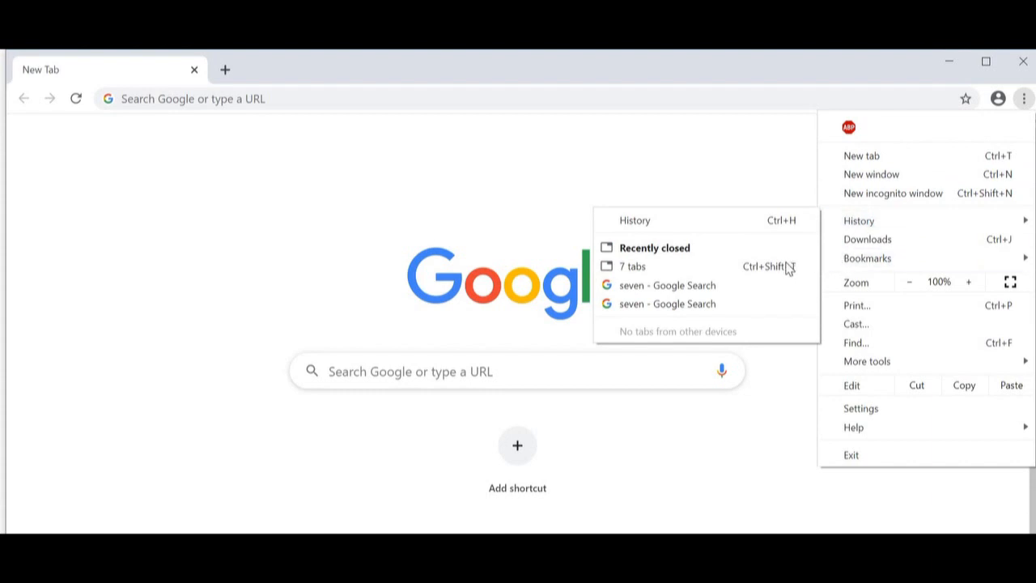
mouse_move(949, 82)
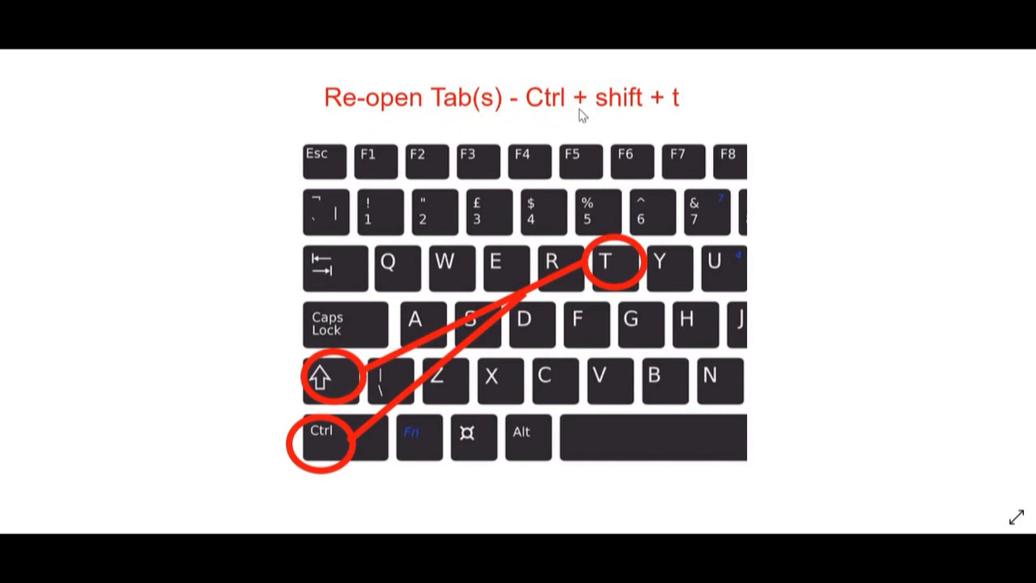
mouse_move(620, 268)
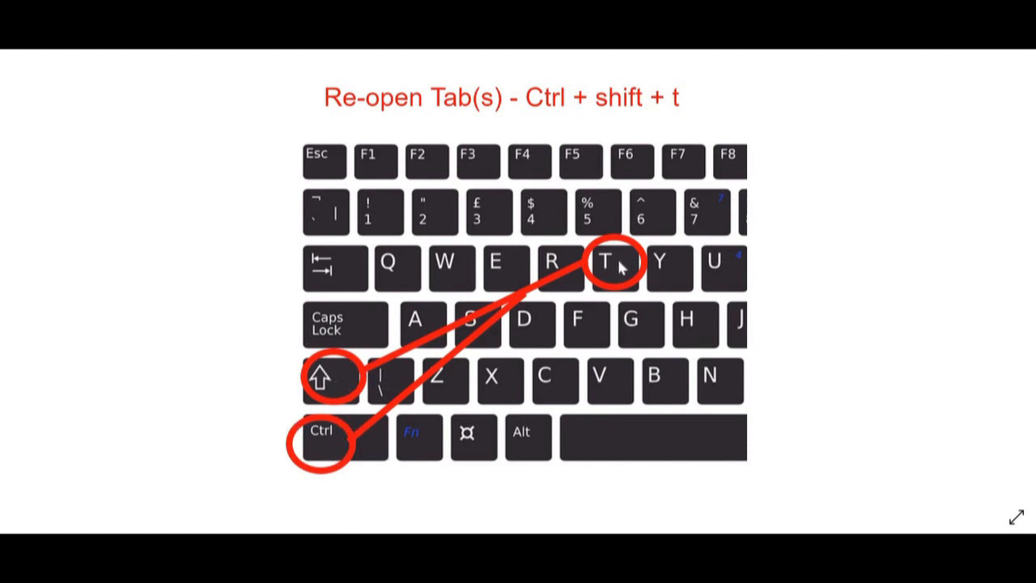
mouse_move(622, 267)
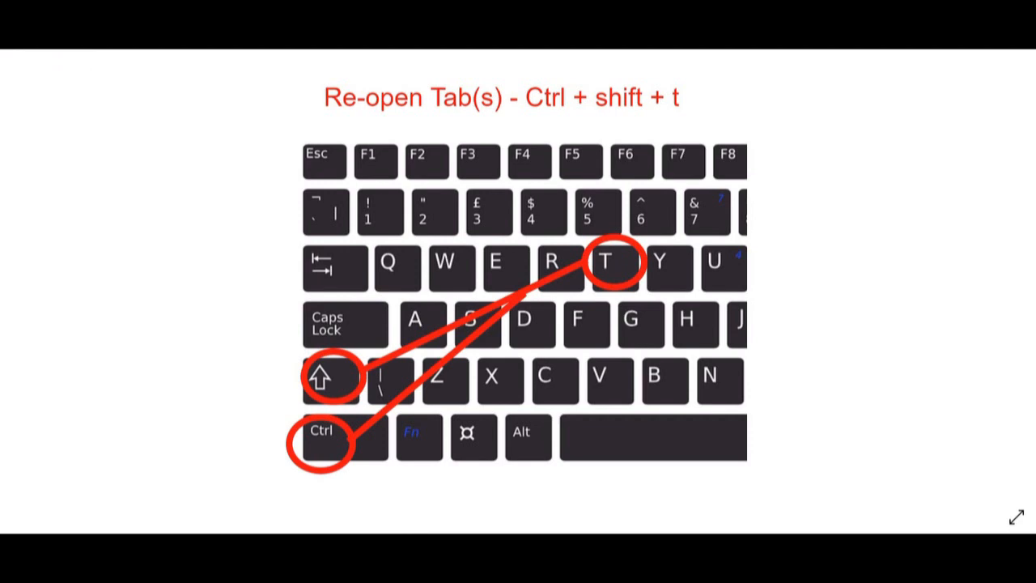
key("ctrl+shift+t")
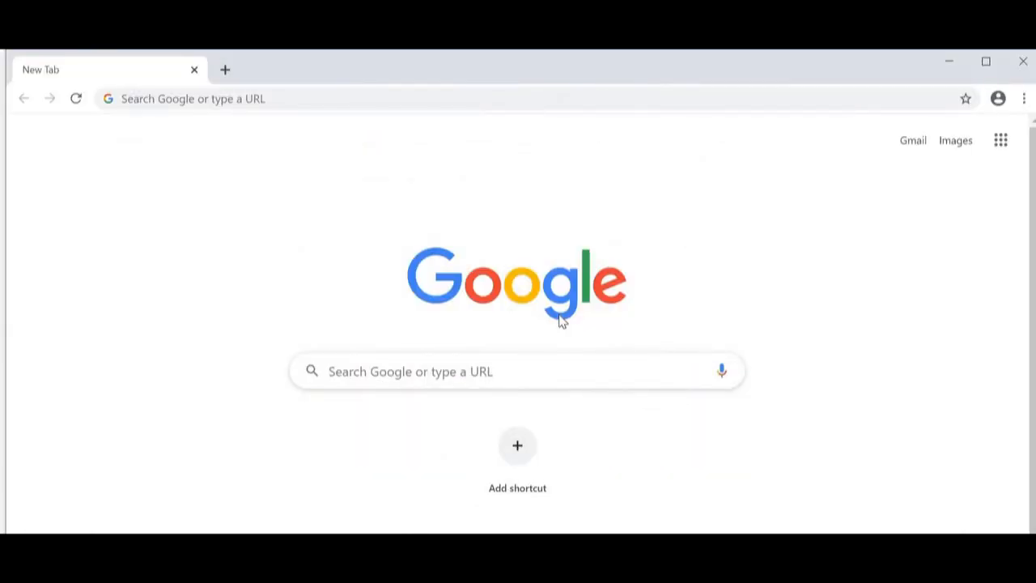
mouse_move(638, 261)
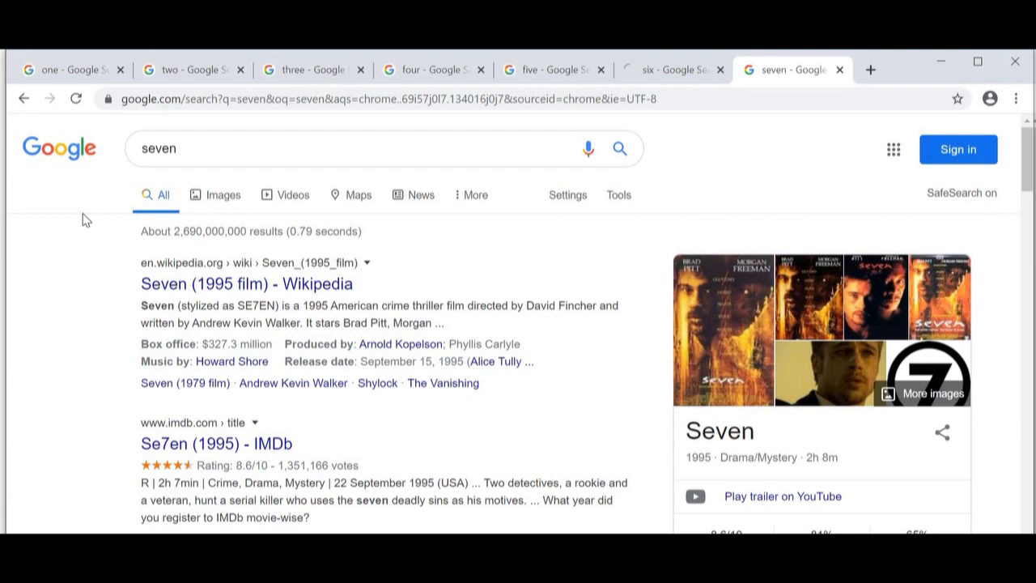
mouse_move(33, 131)
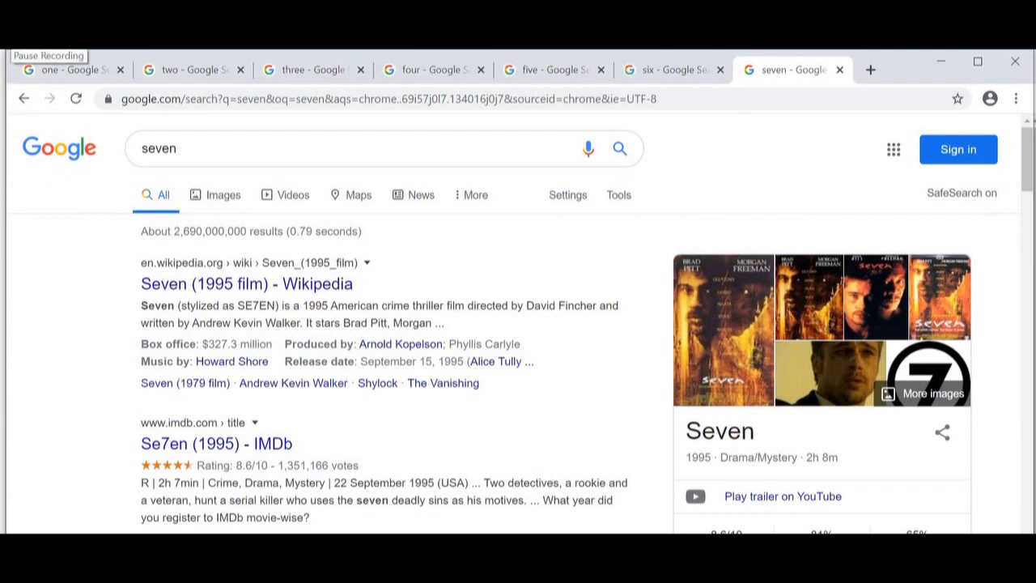
mouse_move(232, 381)
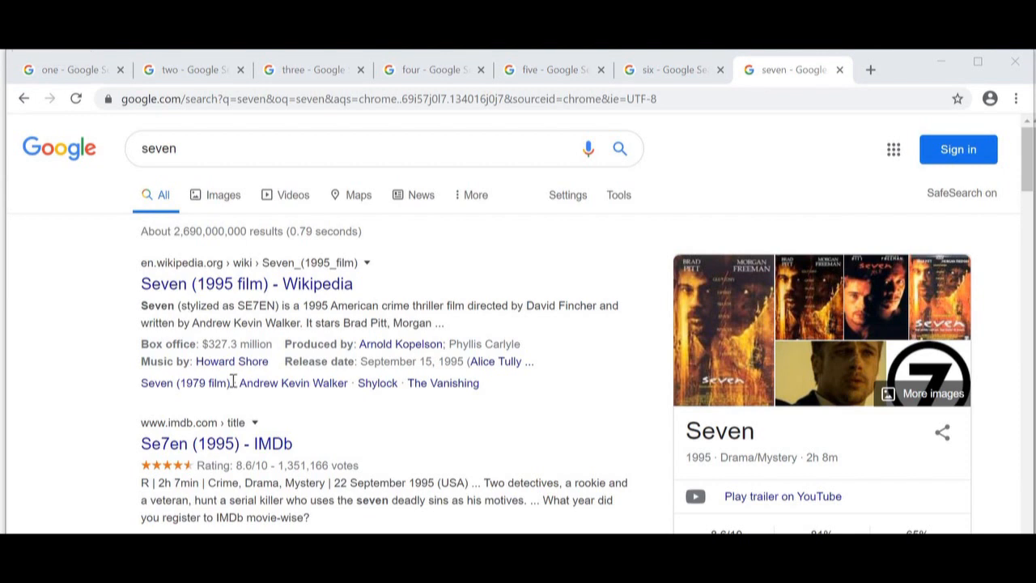
mouse_move(1003, 54)
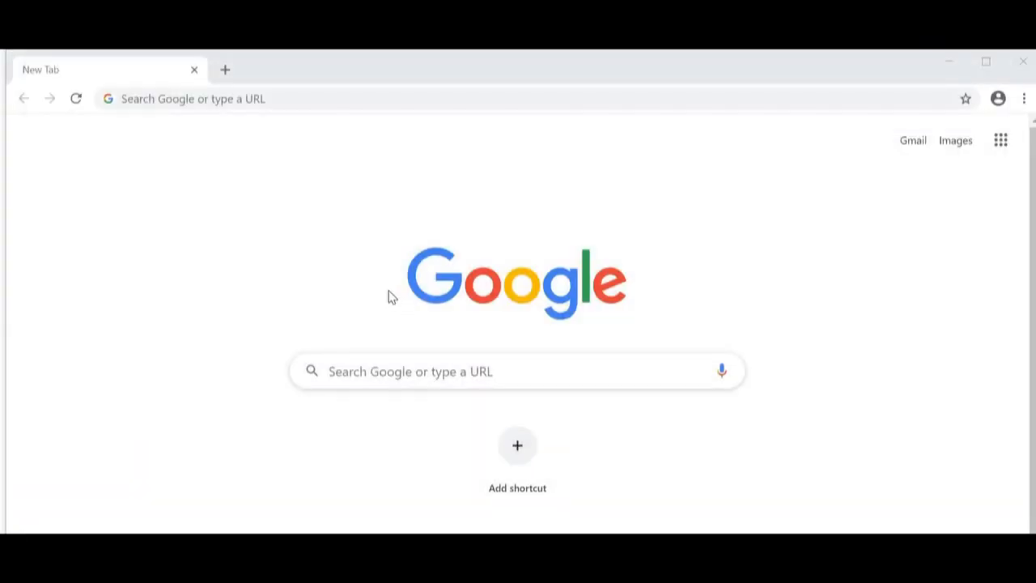
mouse_move(308, 270)
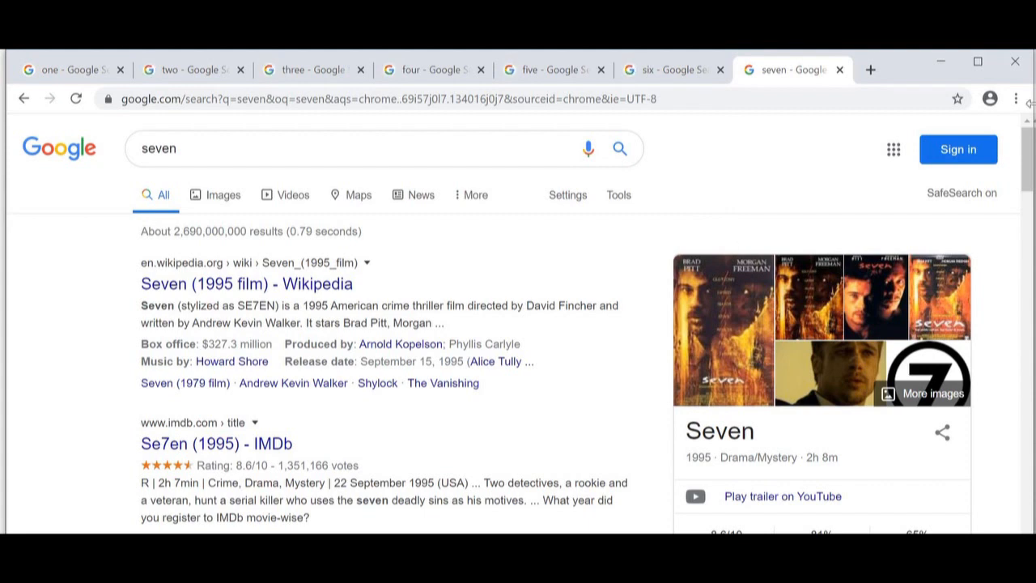
Close Chrome again, then restore the '7 tabs' recently closed entry
left_click(1022, 98)
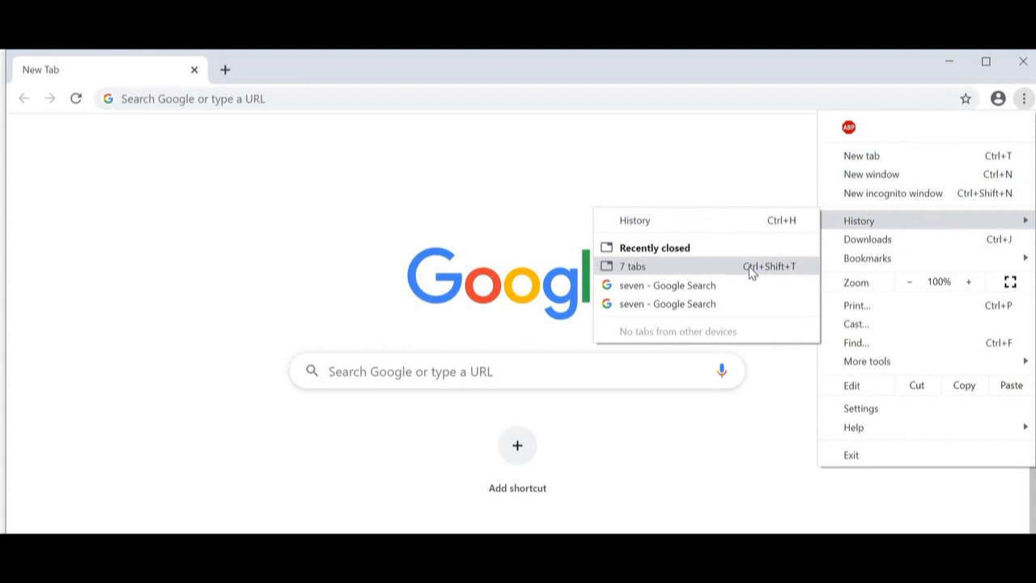
left_click(633, 265)
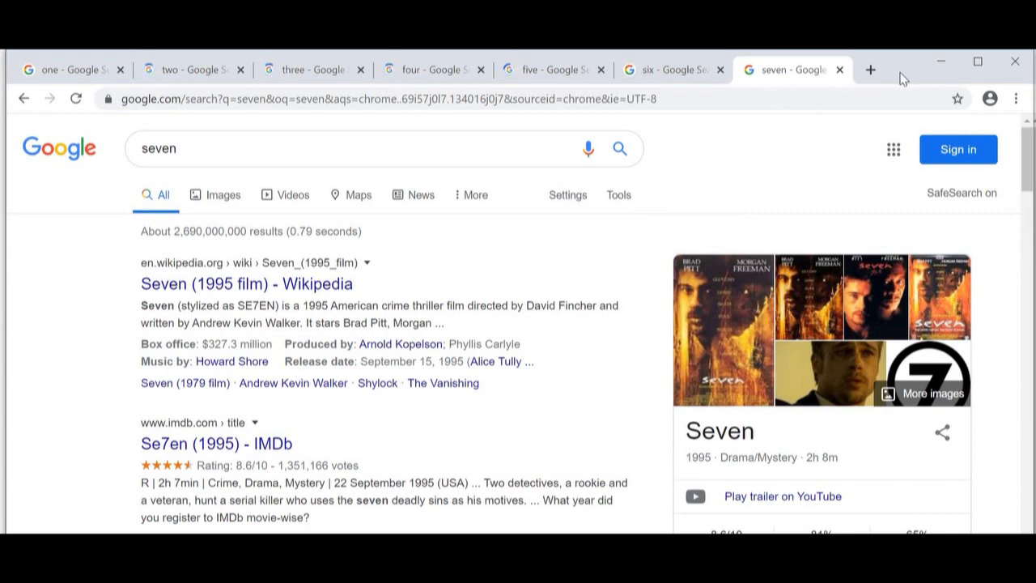
mouse_move(1015, 62)
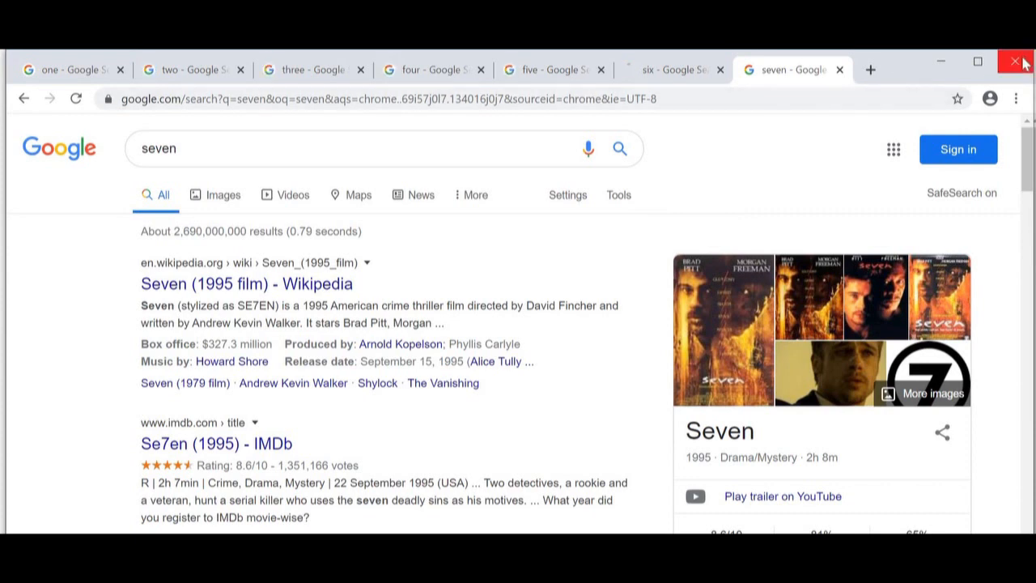